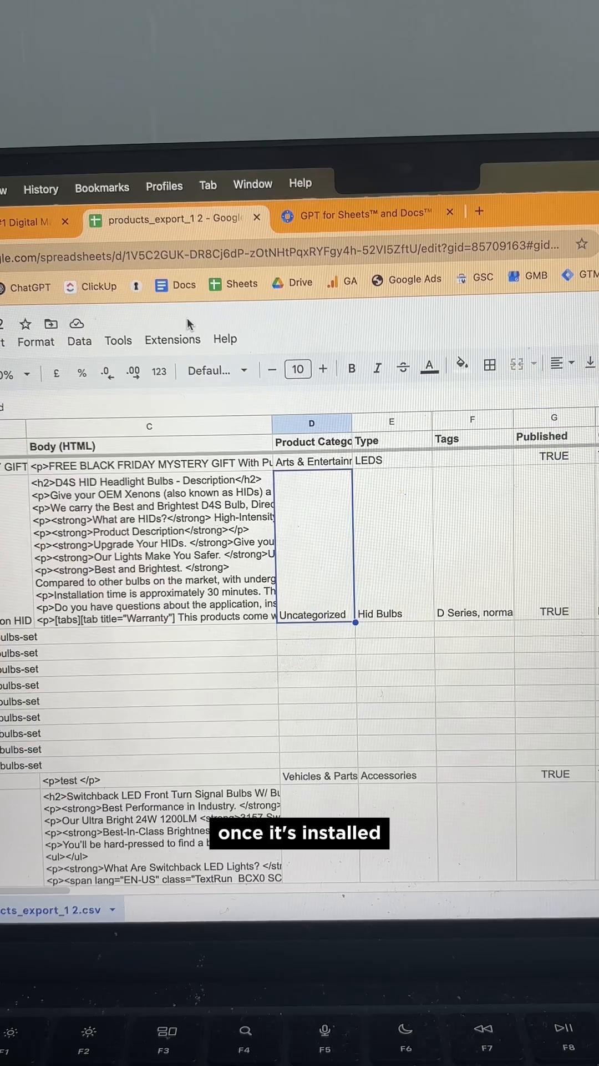
Launch the GPT for Sheets and Docs add-on and go to its home tools
left_click(173, 339)
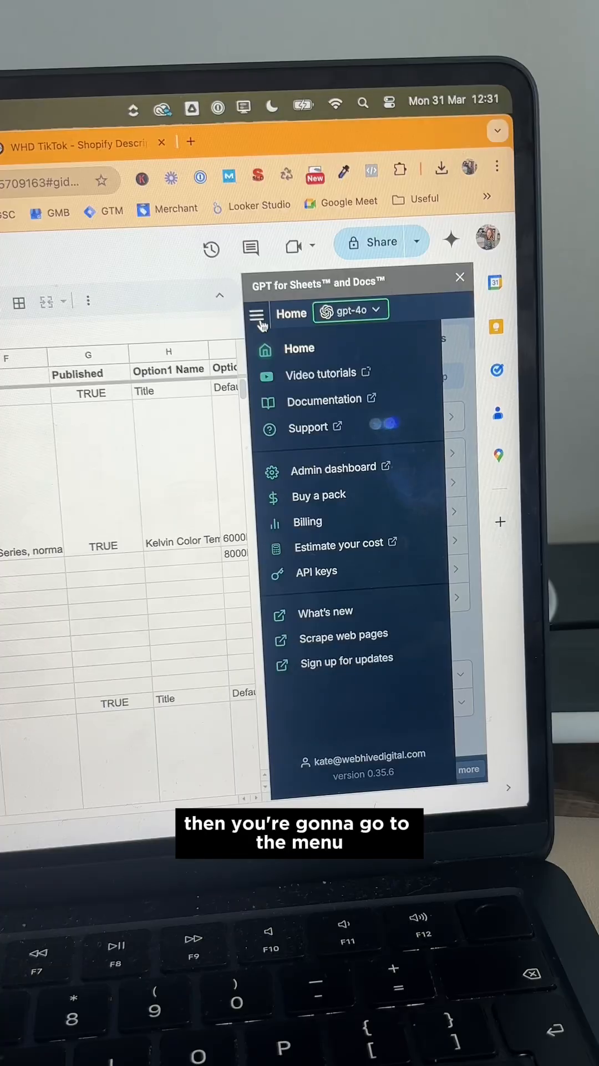
left_click(316, 571)
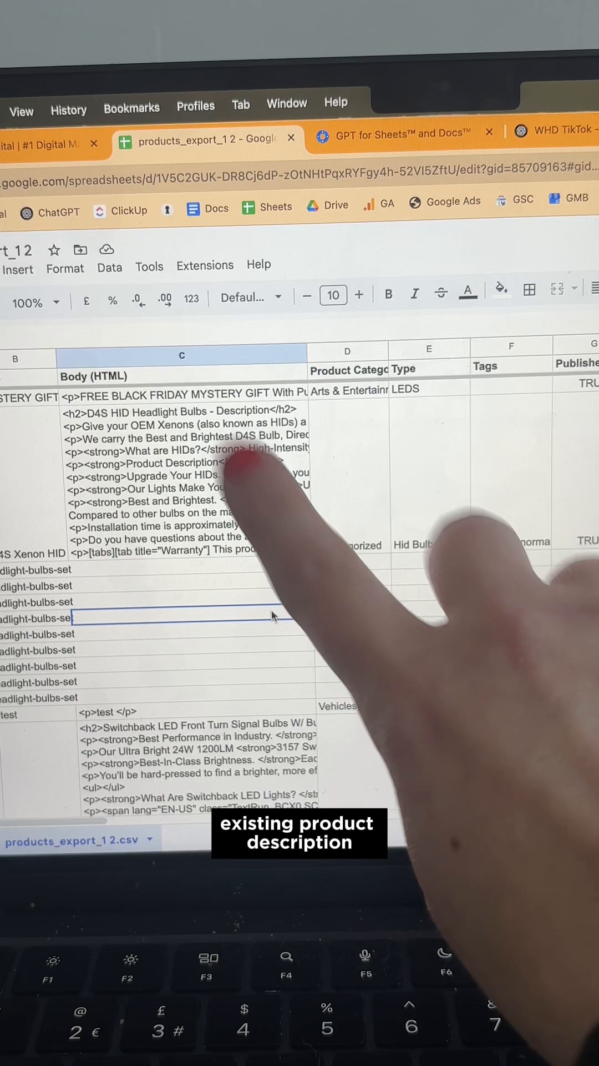
Insert a new column to the left of column D for Optimised Description
right_click(347, 350)
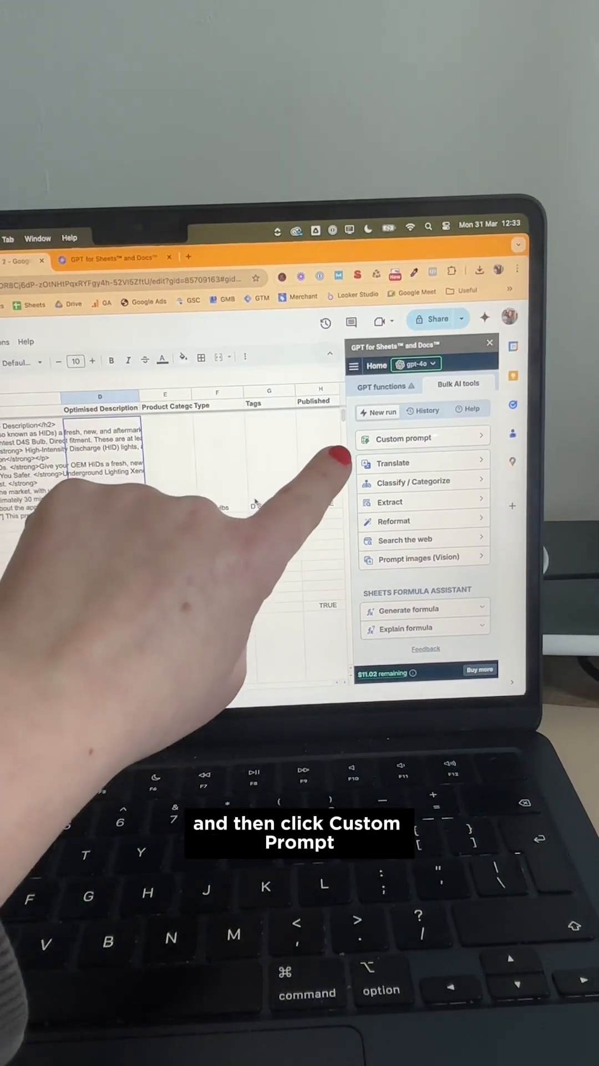
Create a custom SEO rewrite prompt using {{Body (HTML)}}, outputting to D: Optimised Description
left_click(402, 438)
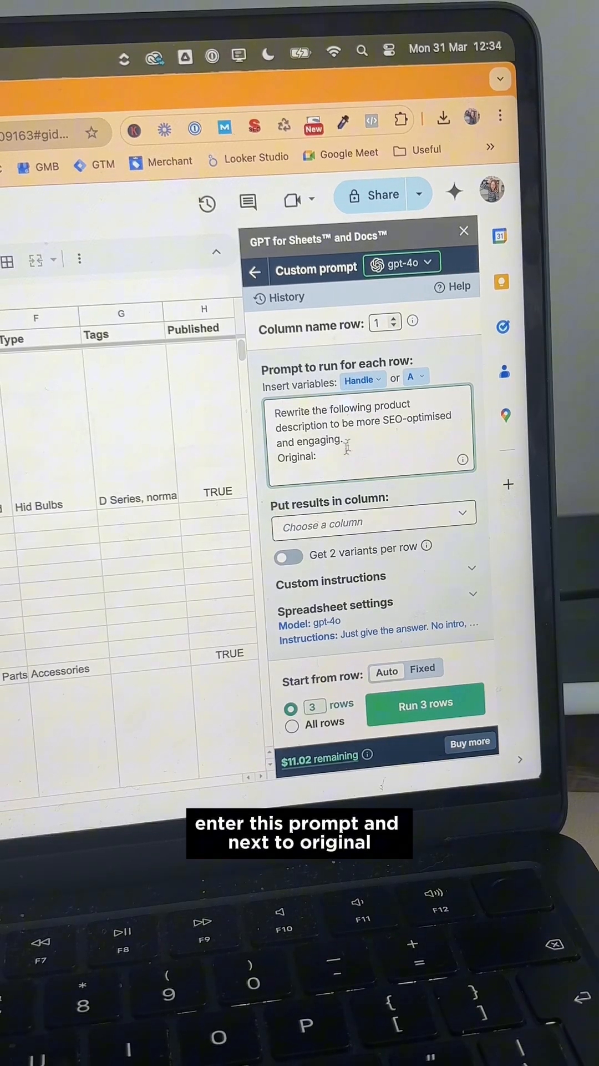
left_click(362, 380)
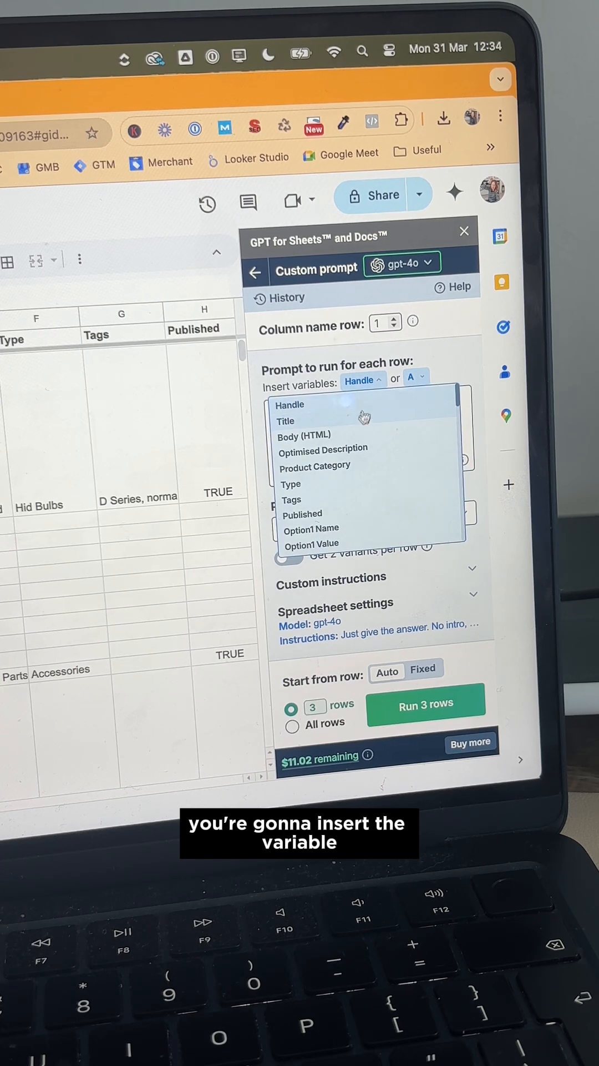
mouse_move(359, 436)
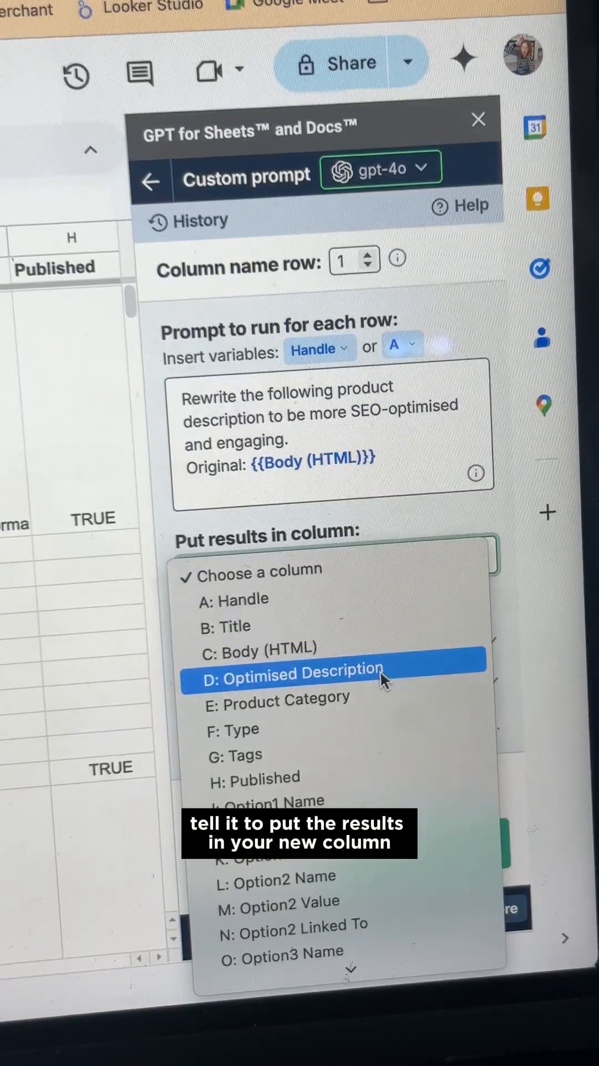
left_click(295, 673)
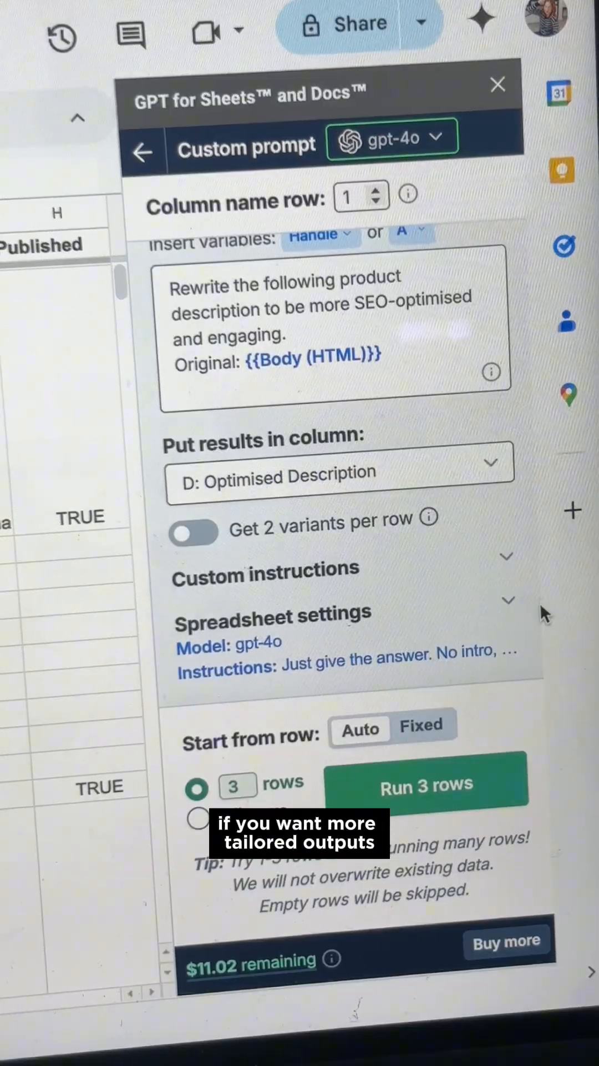
Reveal the spreadsheet settings for custom writing-style instructions and temperature 0
left_click(507, 556)
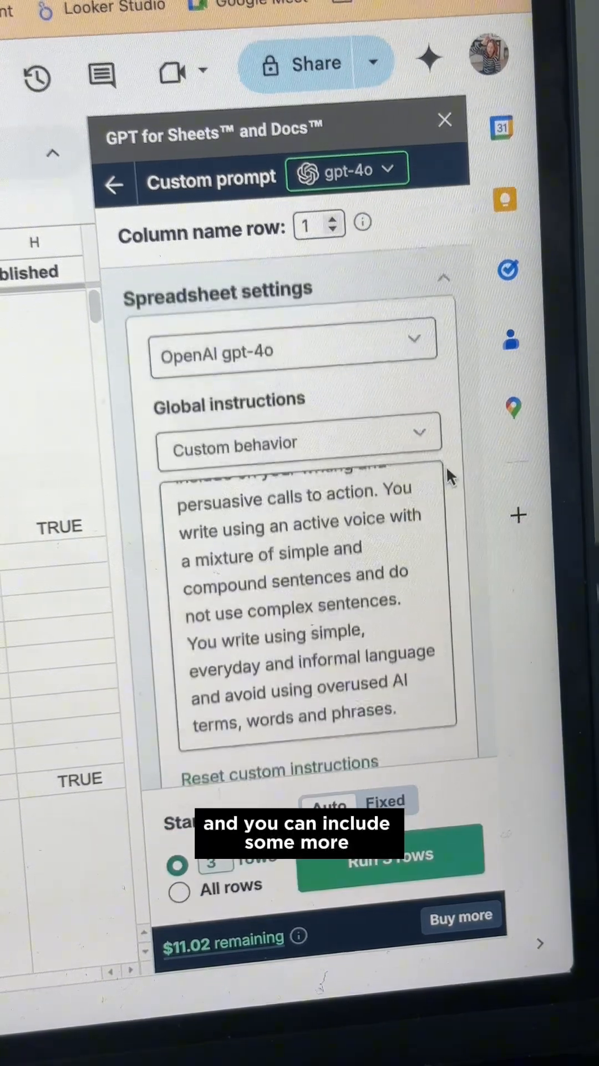
scroll("down", 3)
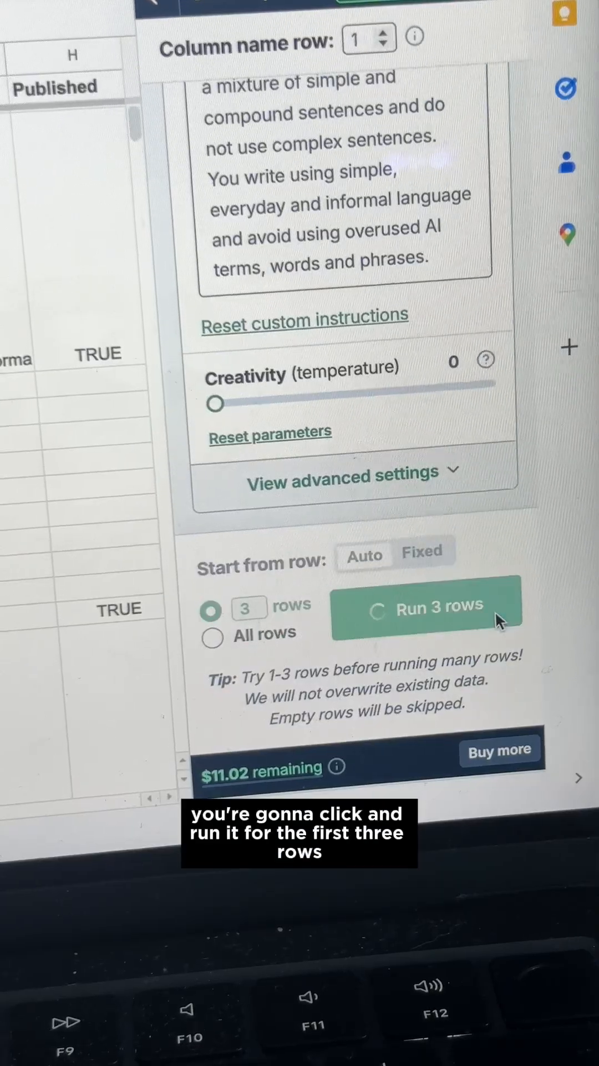
Run the prompt on three rows, then all rows, and review the result in D3
left_click(427, 606)
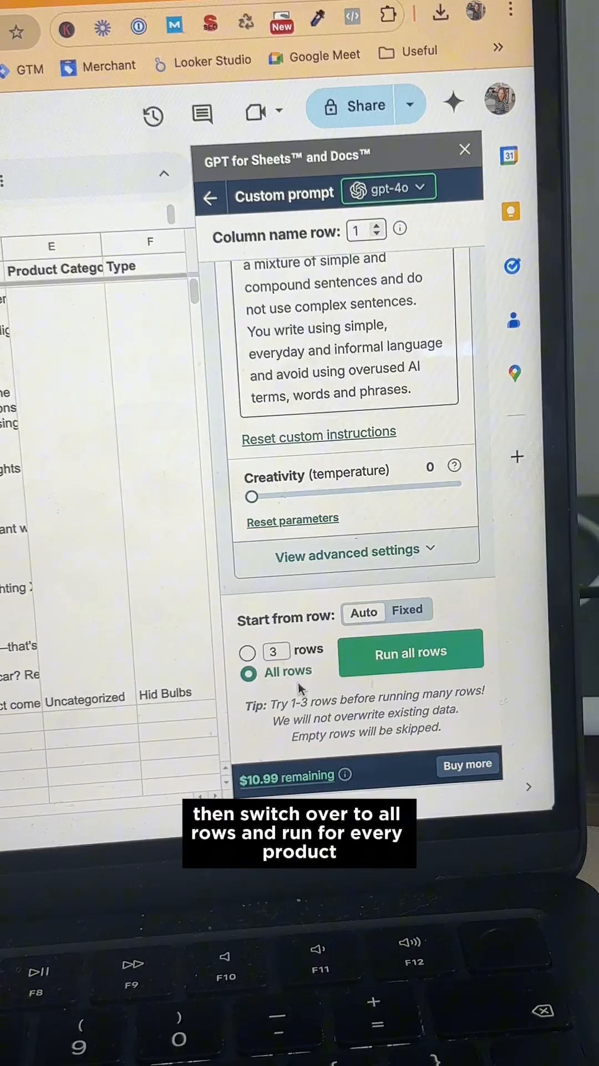
left_click(411, 652)
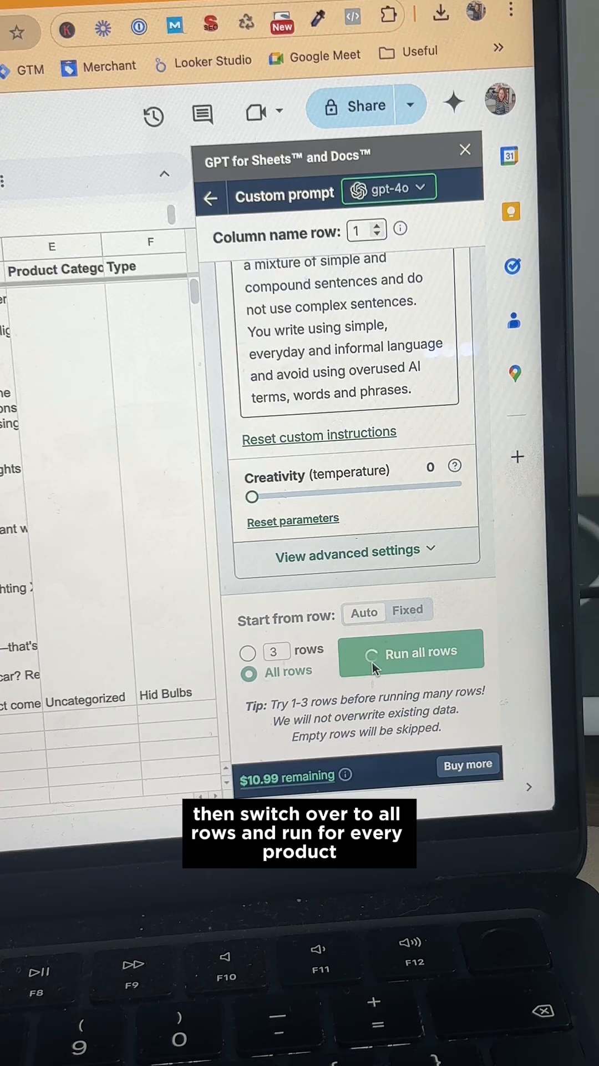
left_click(411, 652)
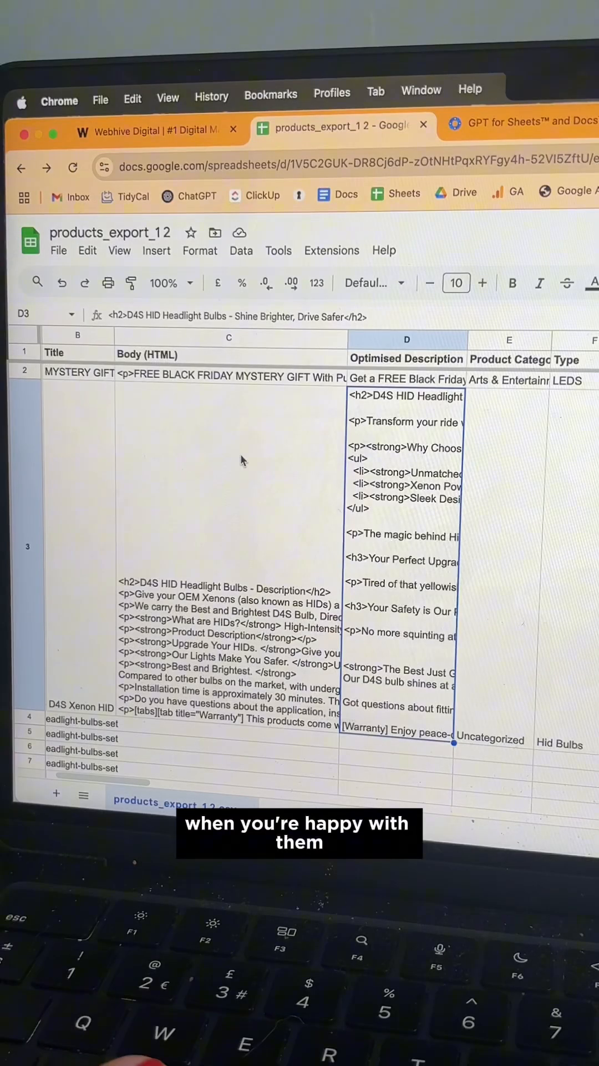